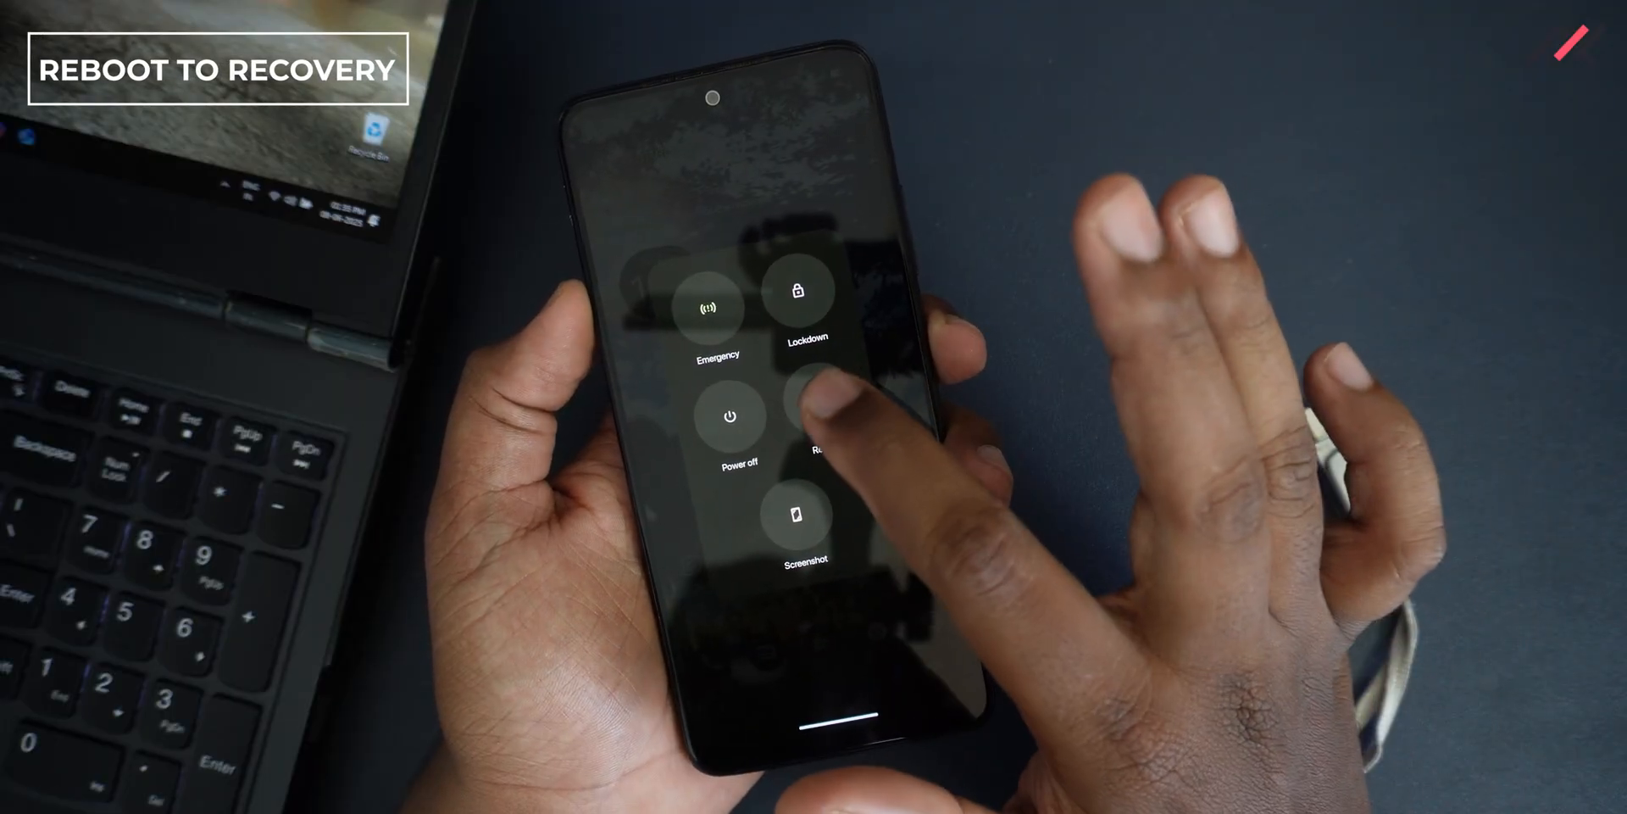
- Restart the phone from the power menu into recovery mode
click(820, 415)
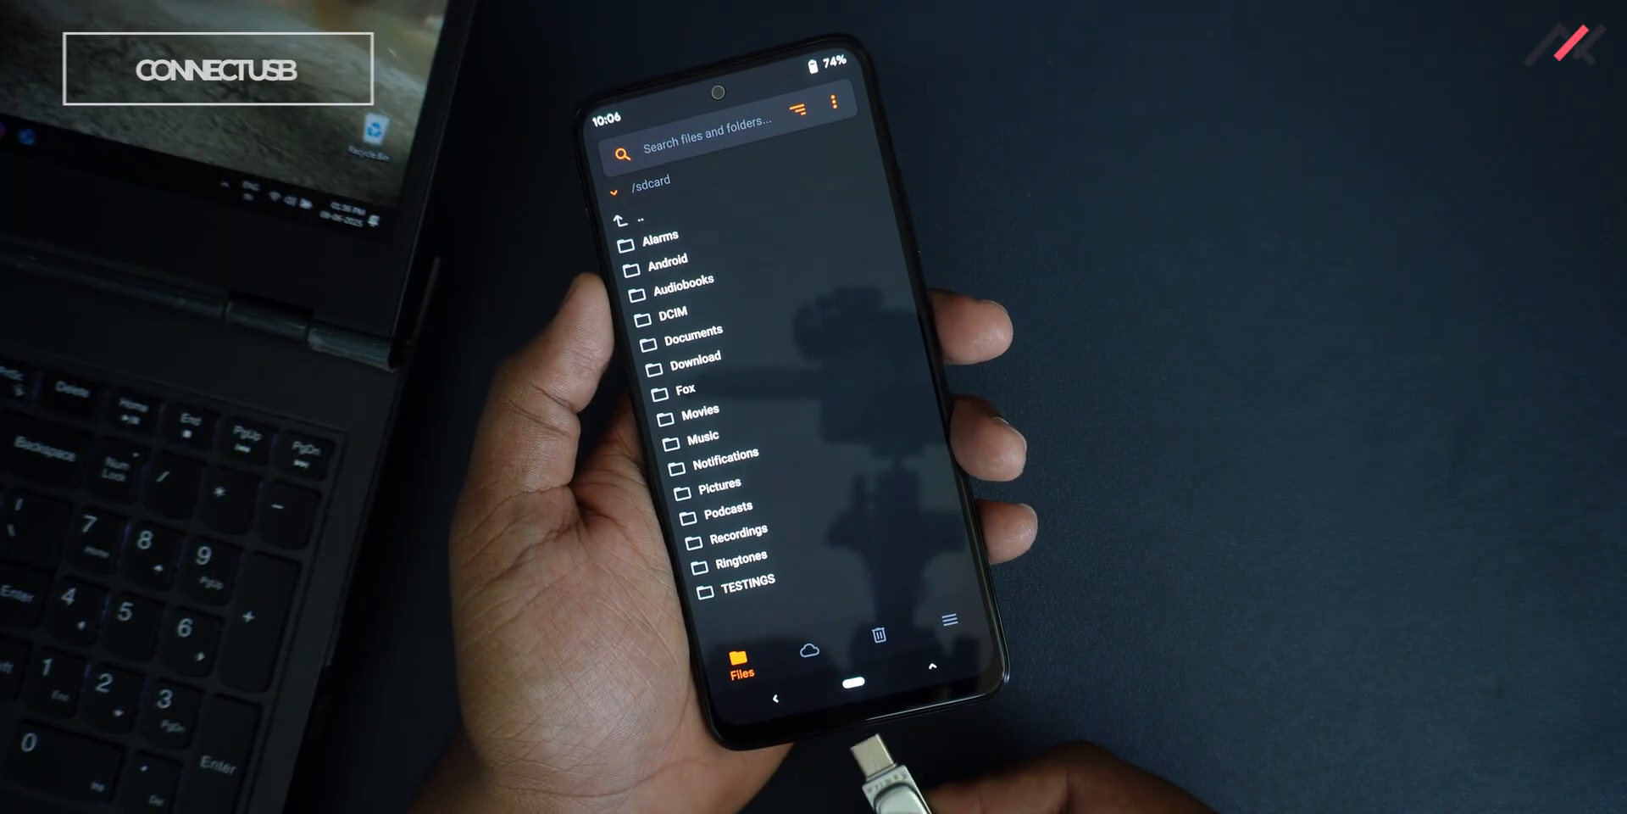
- Browse the USB OTG drive and enter the Redmi Note 11 Matrixx build folder
click(739, 529)
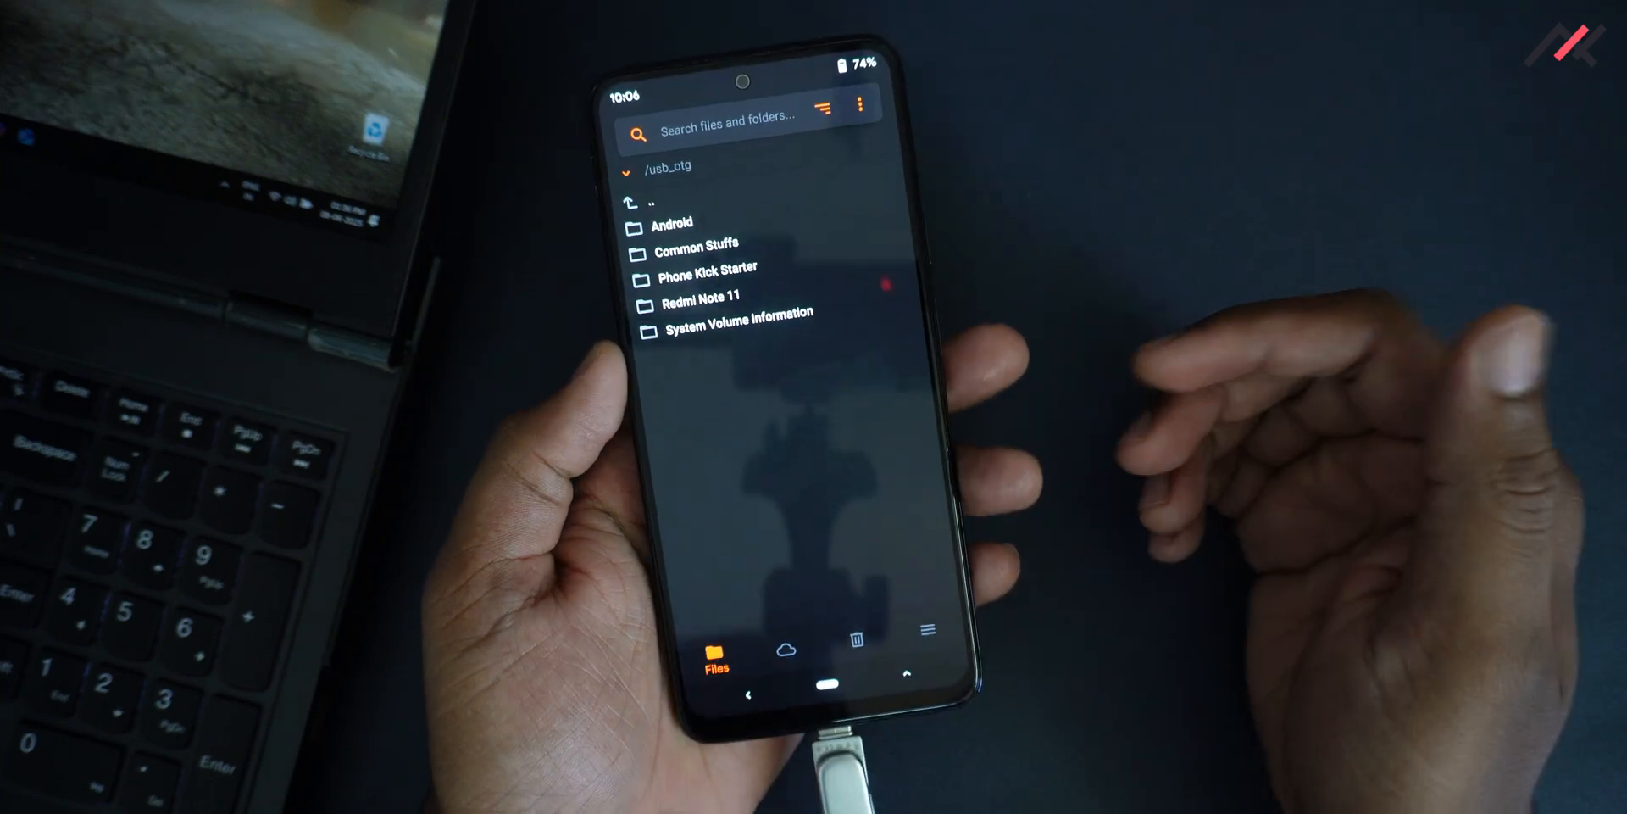
click(704, 295)
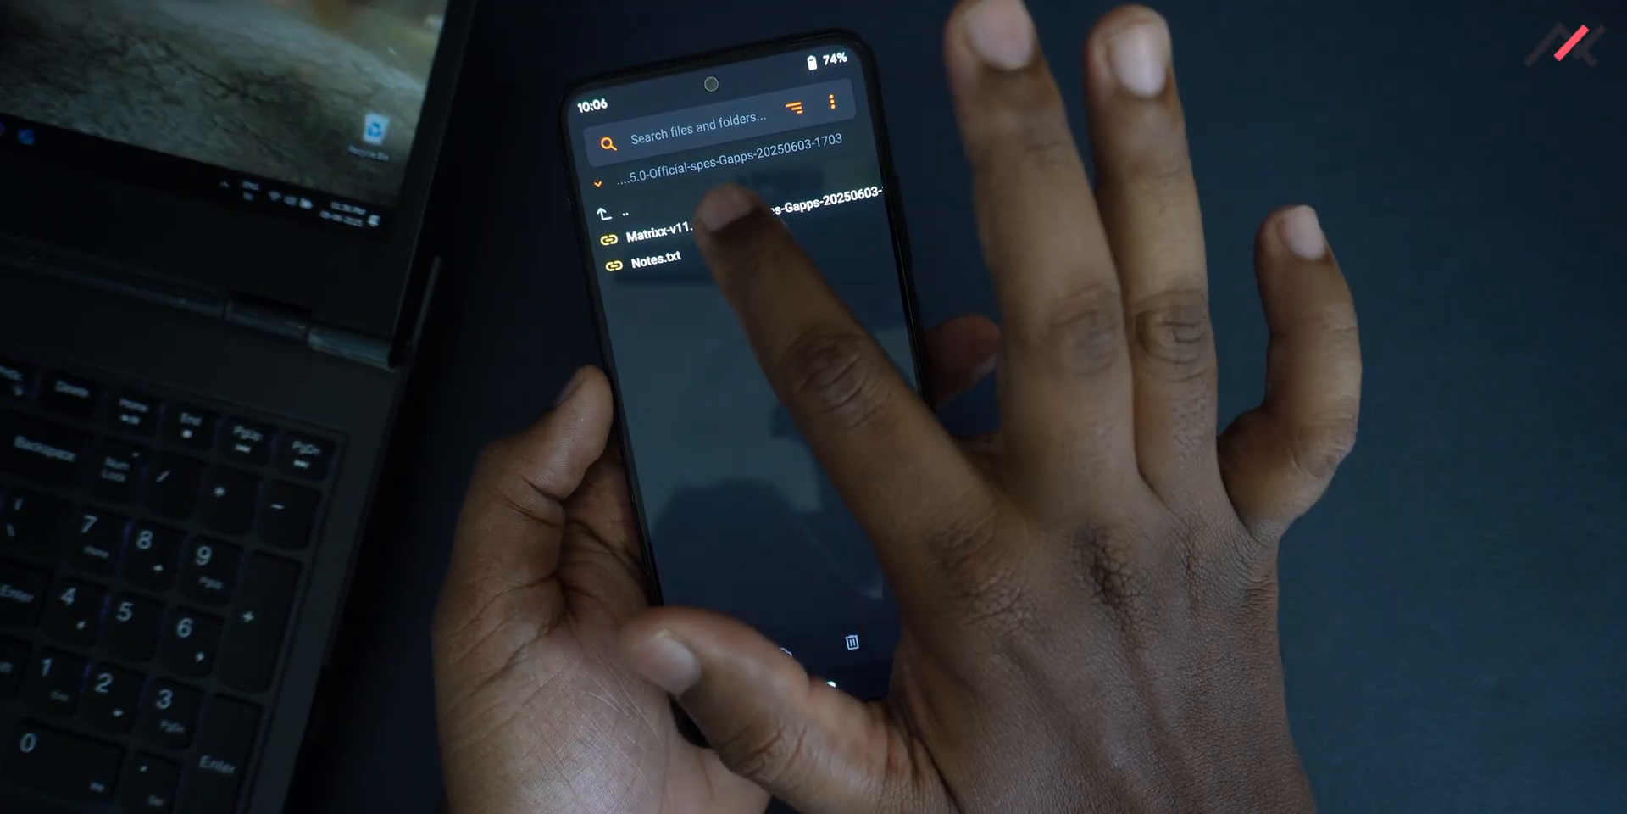
click(670, 234)
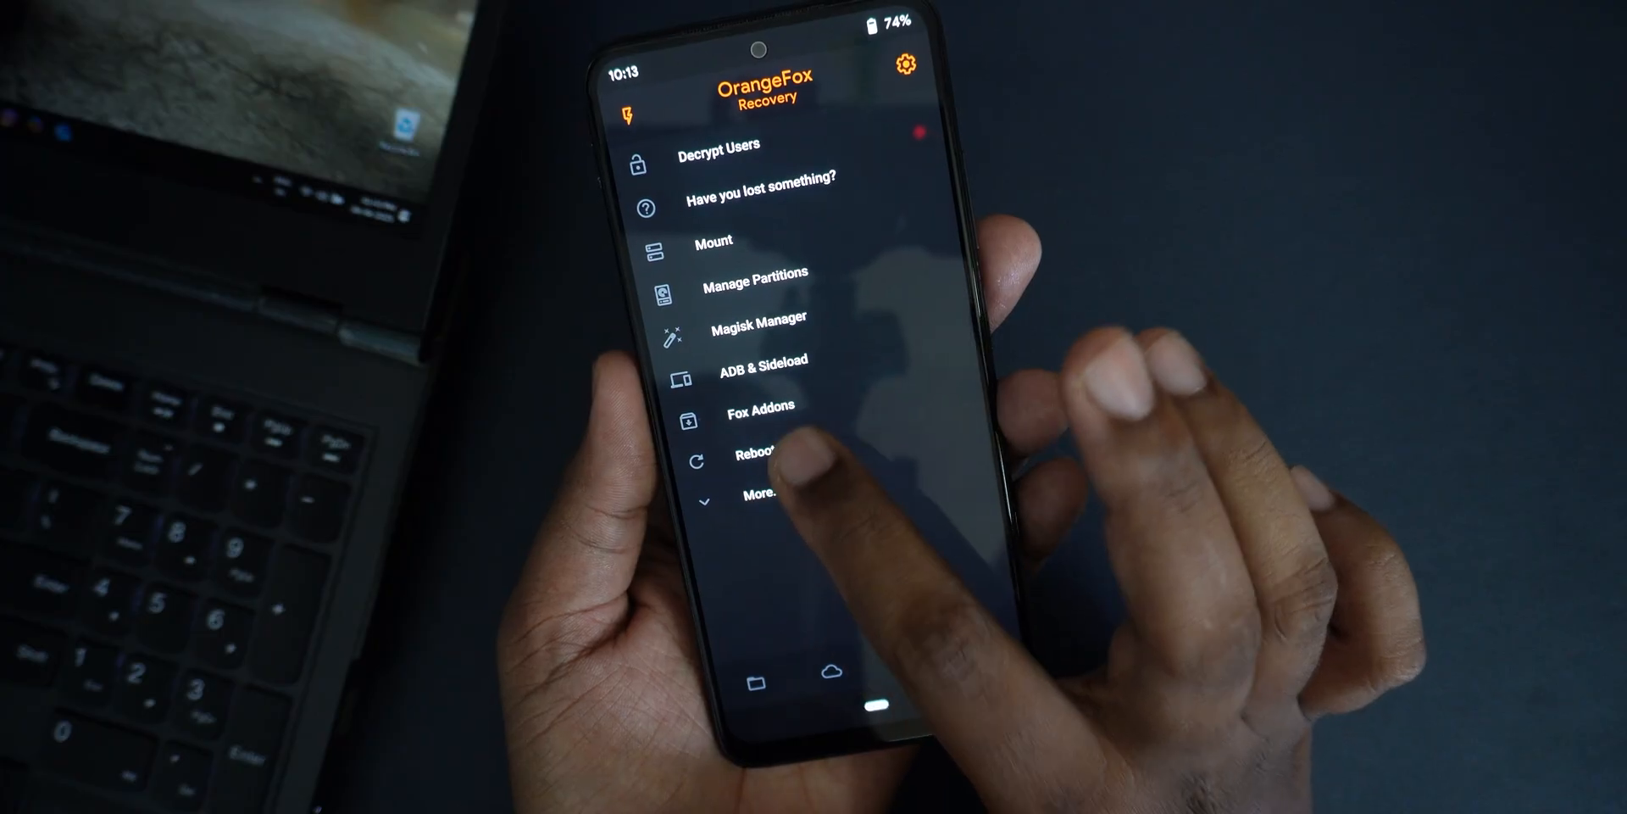
- Reboot from OrangeFox into the newly flashed system
click(758, 455)
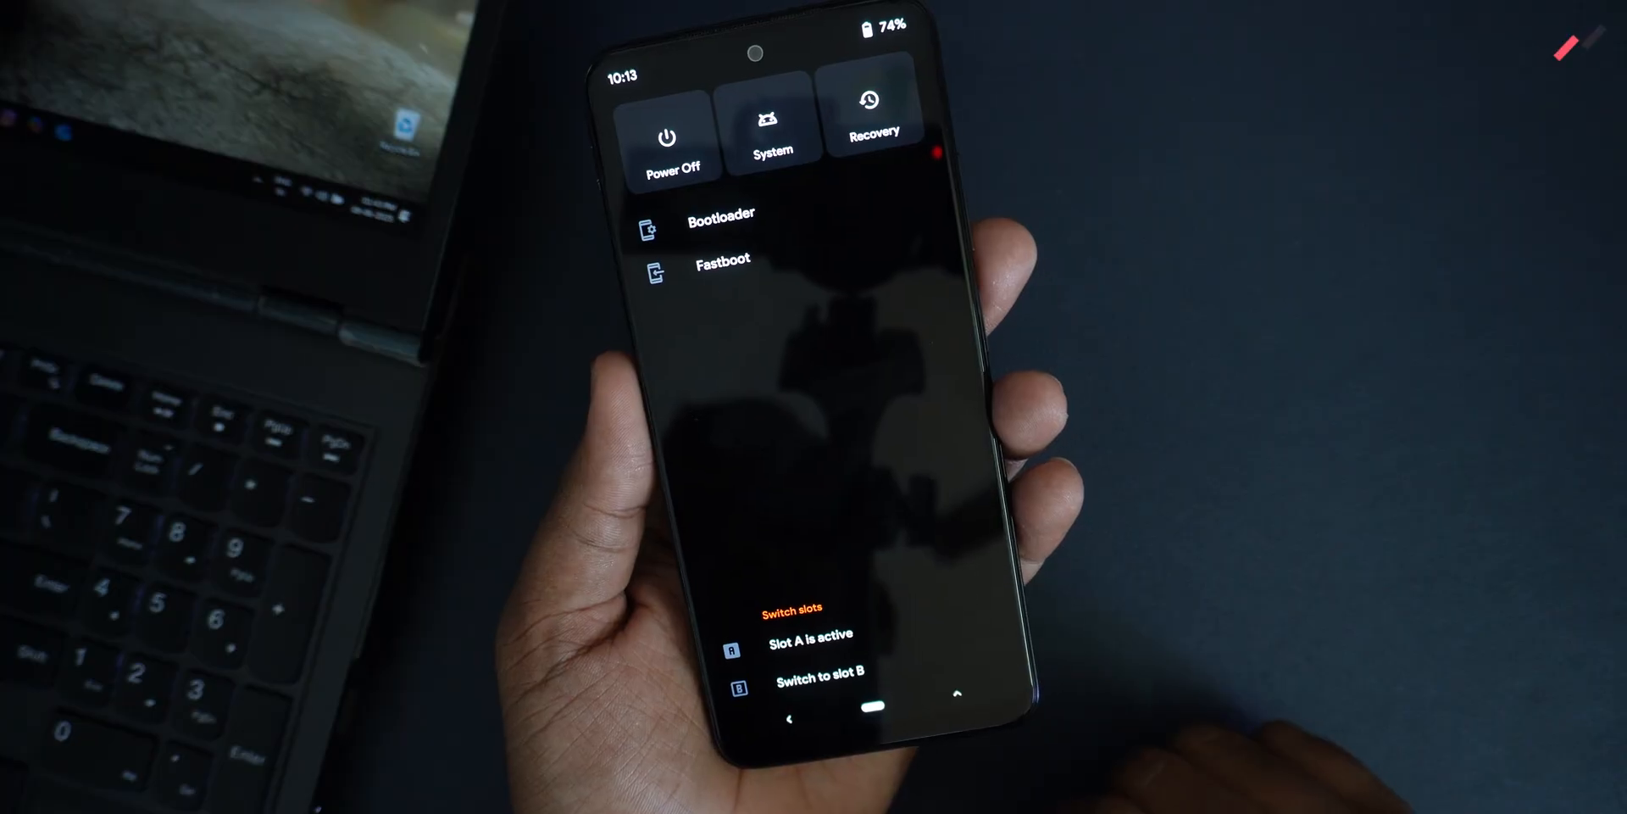
click(771, 124)
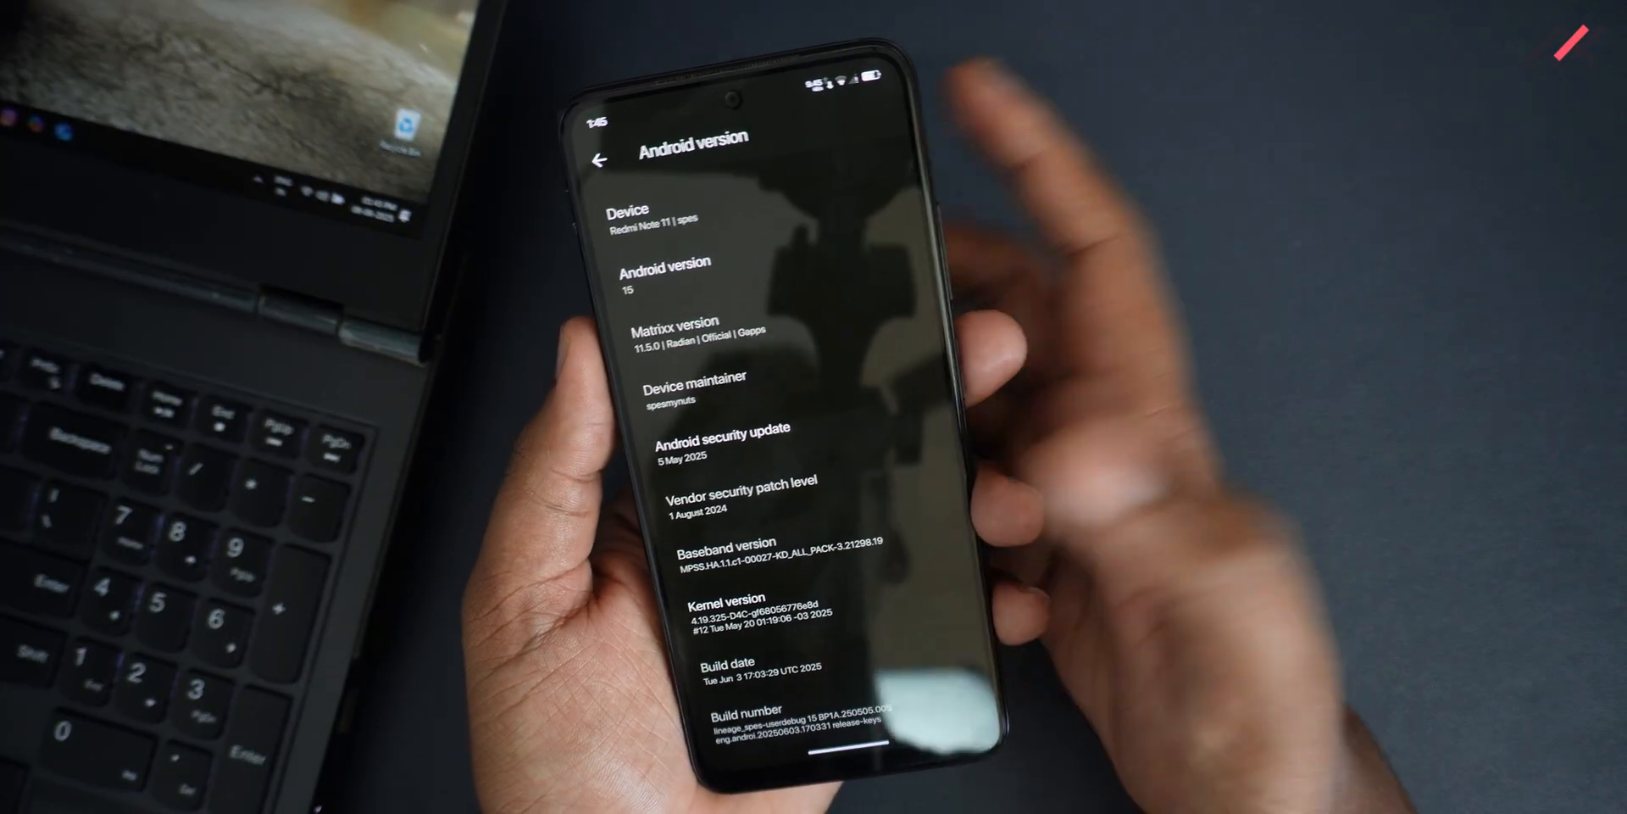
- Scroll the Android version page to the Matrixx 11.5.0 version and 3 June 2025 build date
scroll(down, 3)
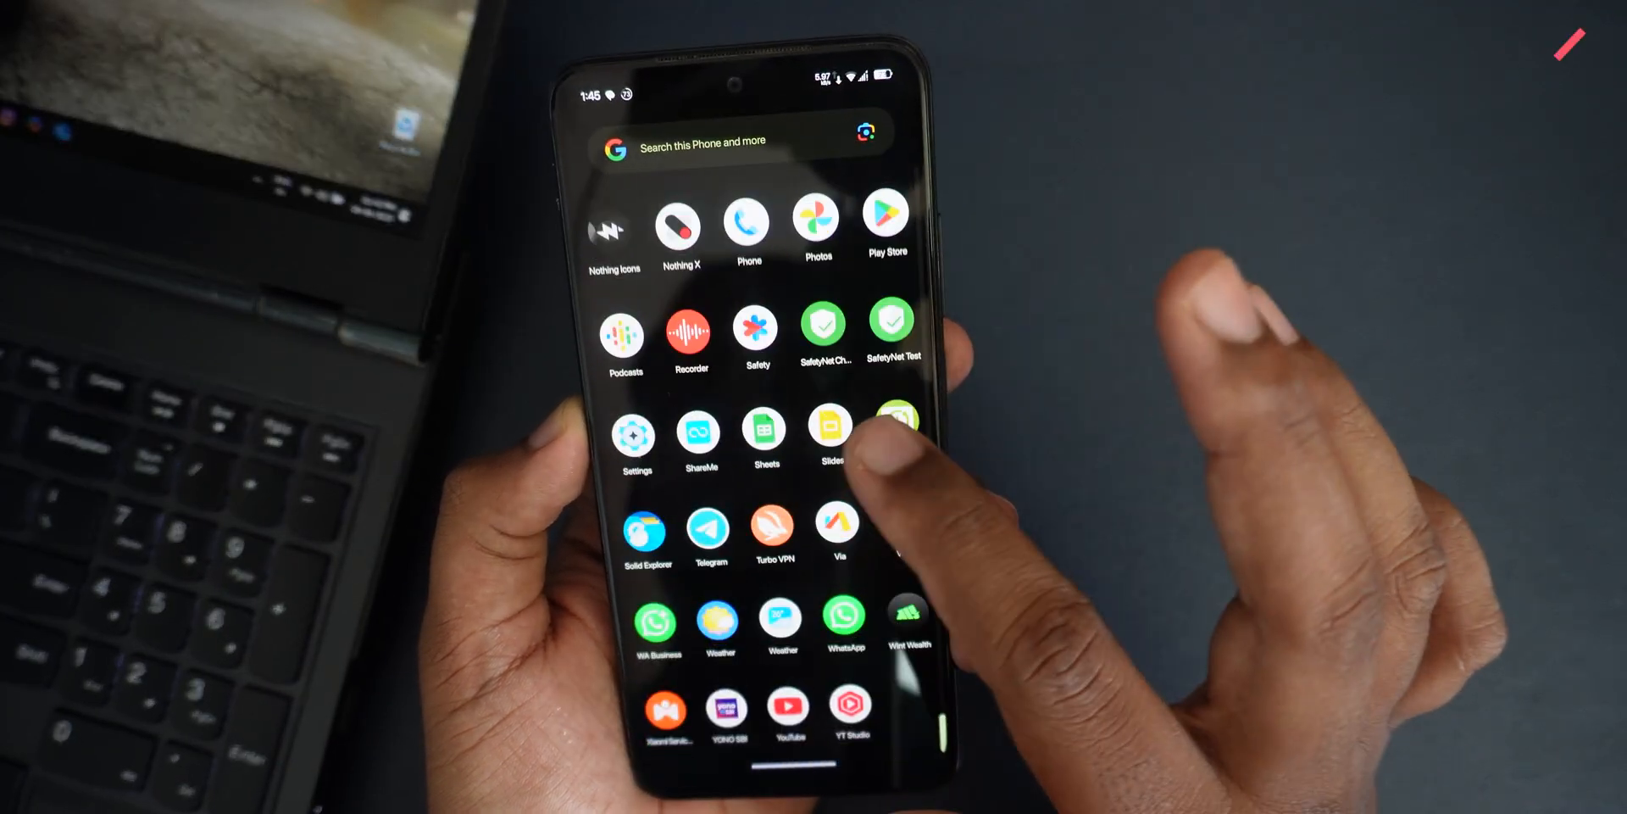
- In Solid Explorer, create a new empty file named redg.txt in internal memory
click(648, 523)
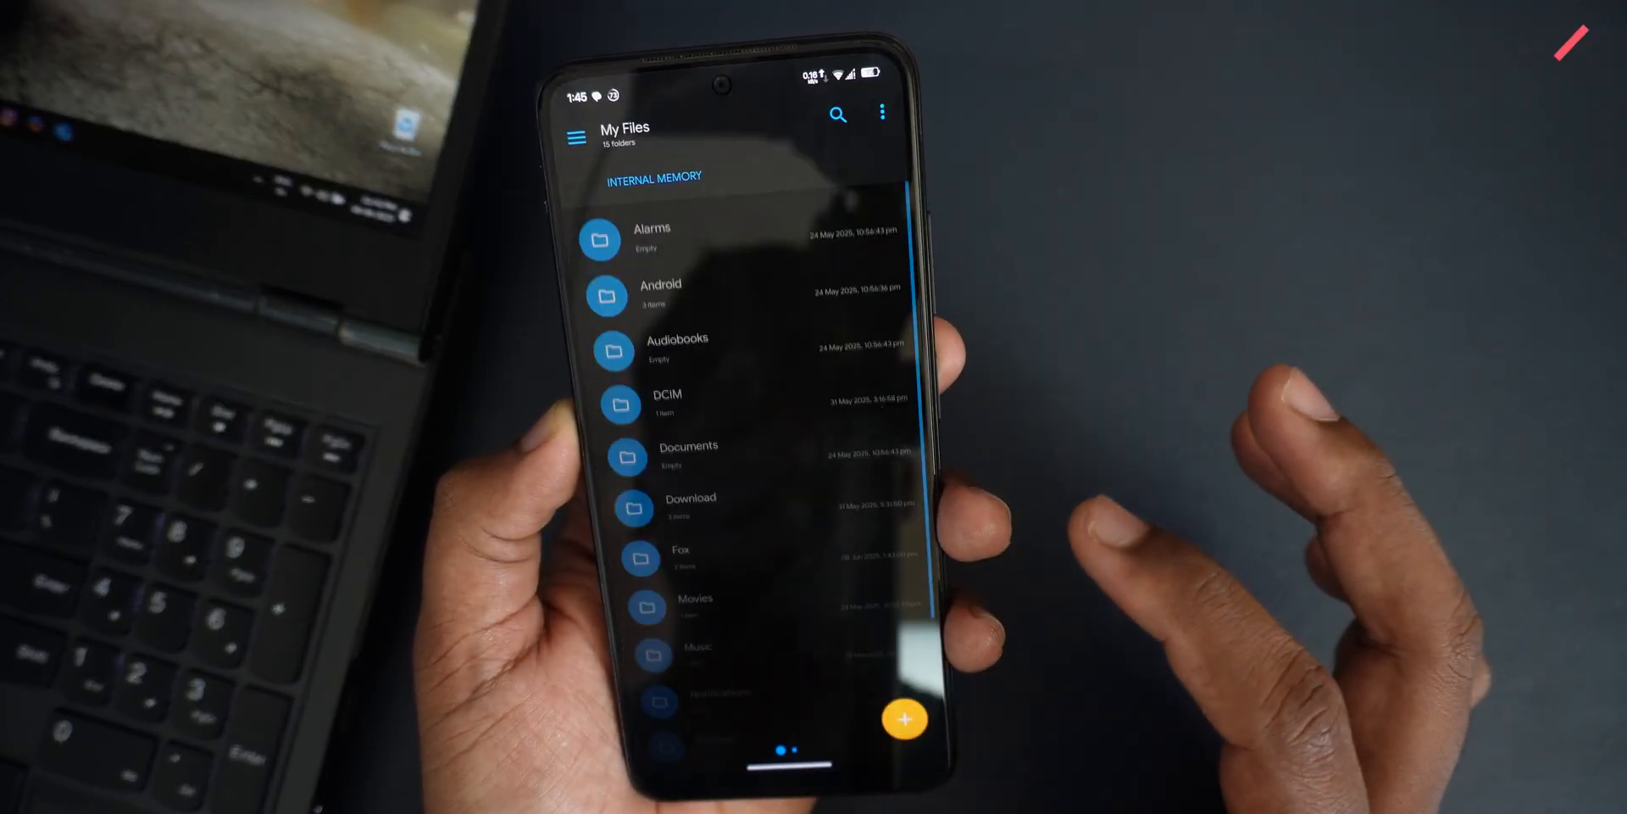
click(904, 719)
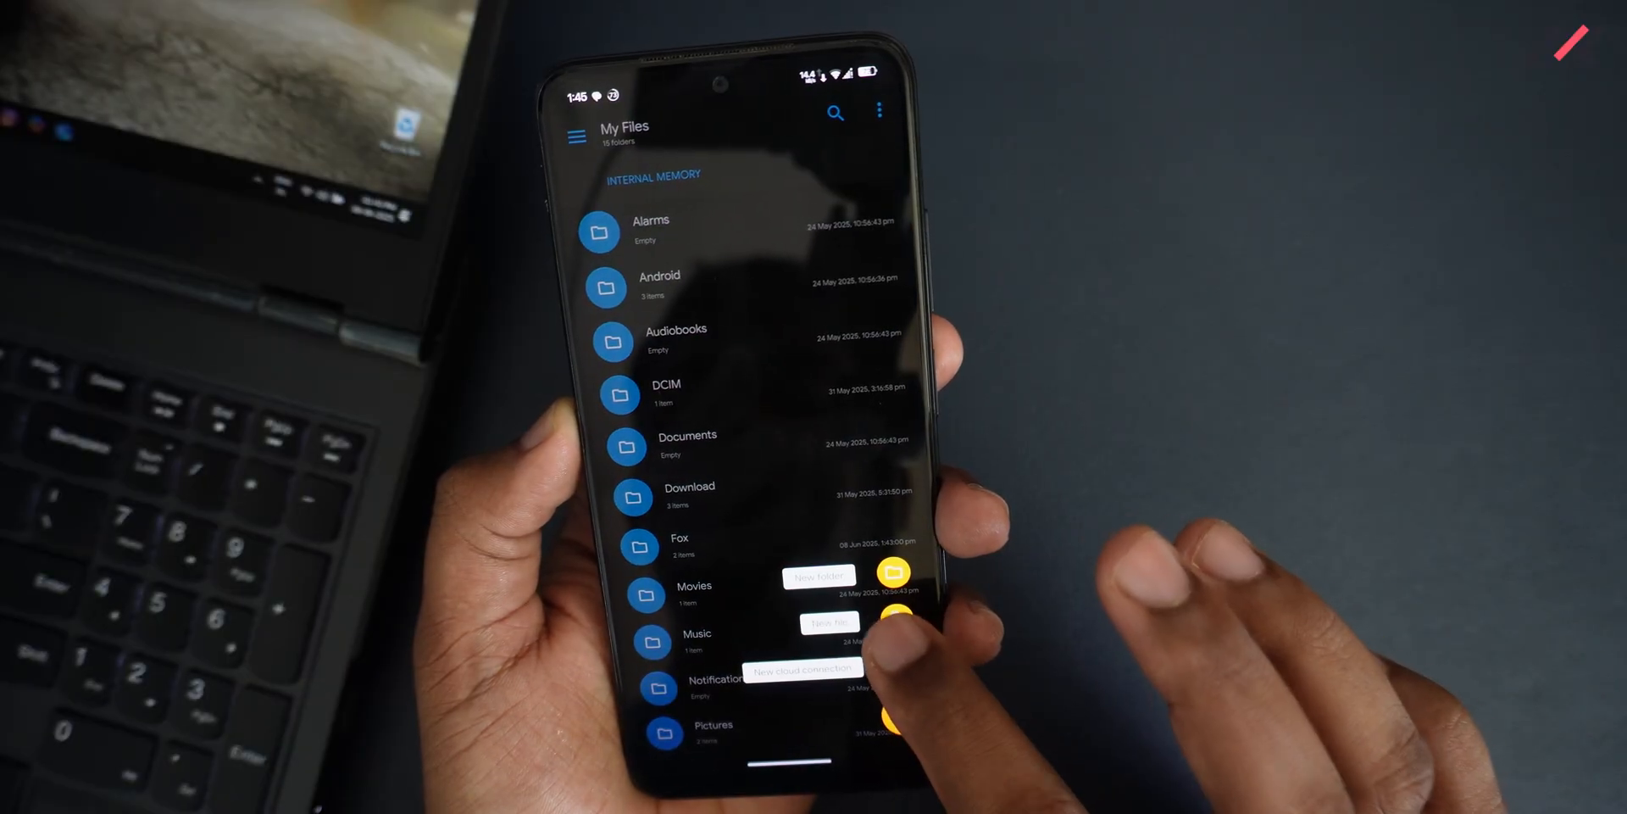
click(828, 621)
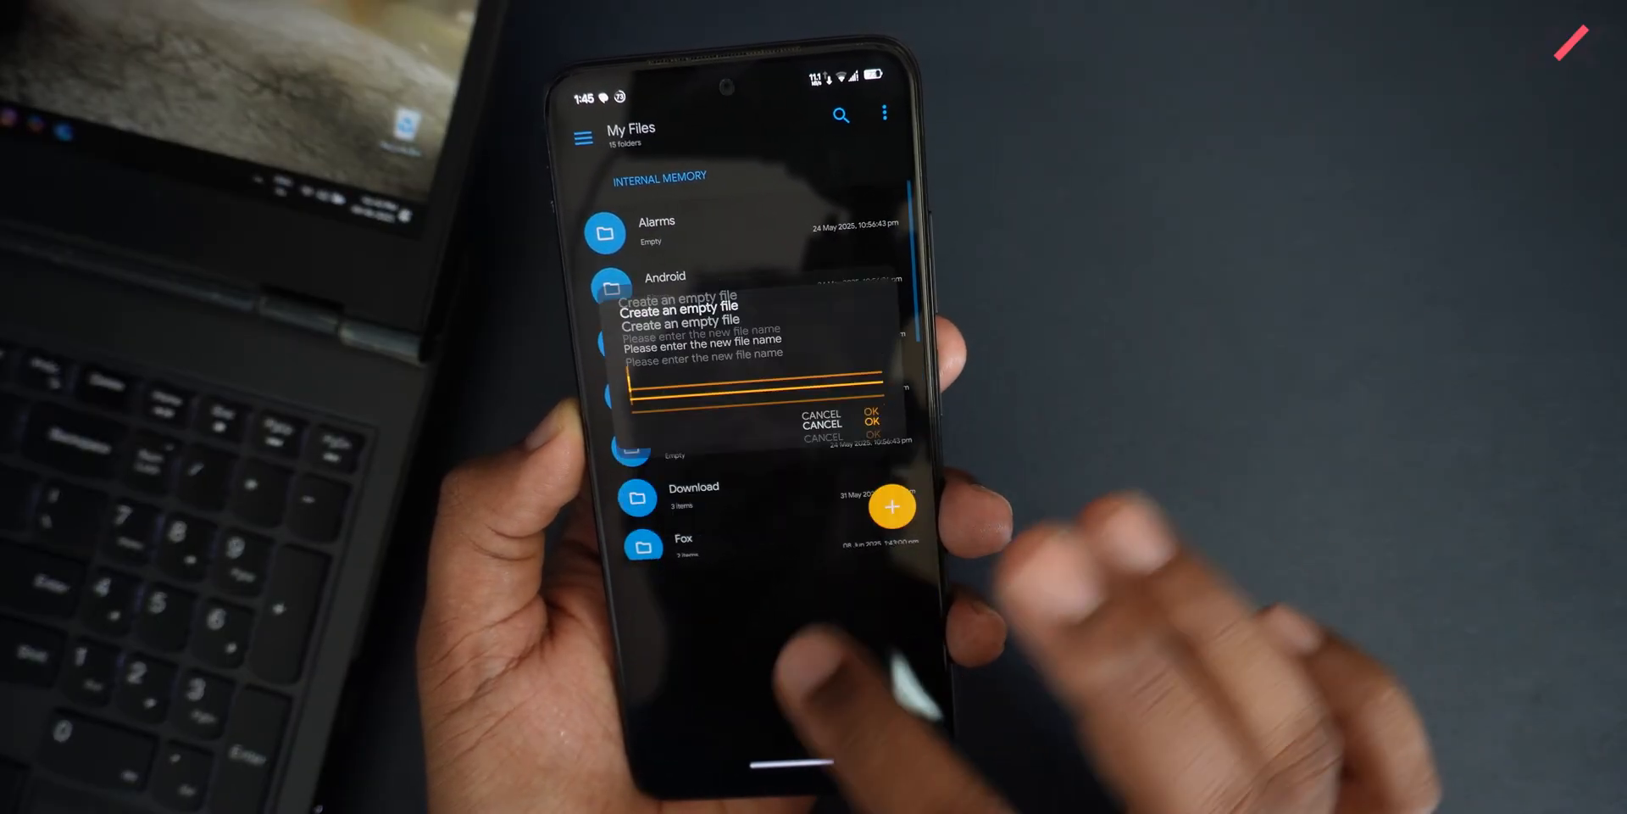
text(reda.t)
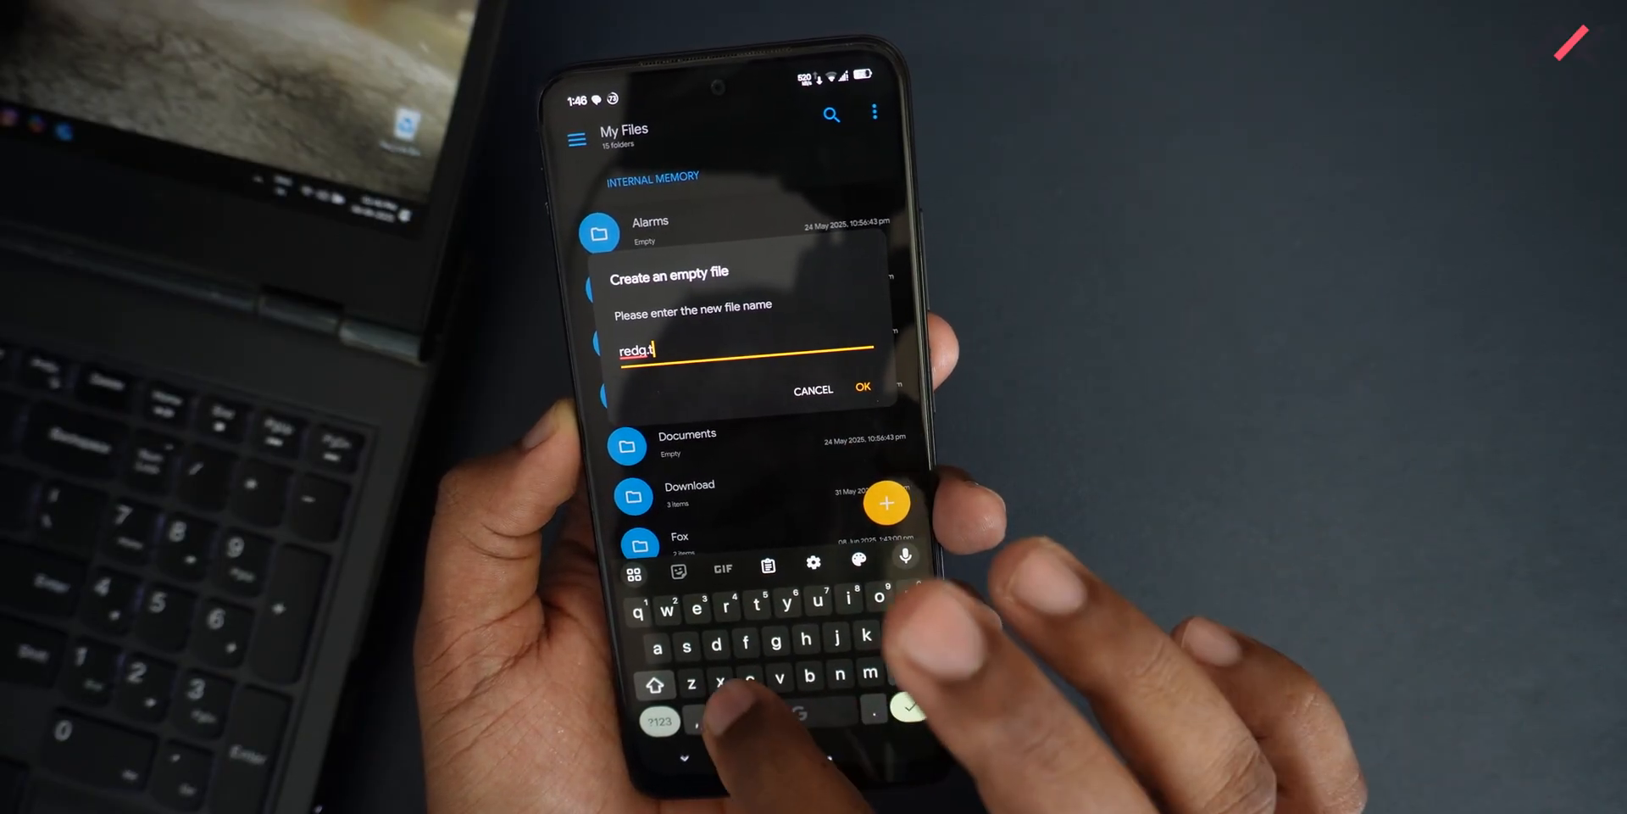
text(xt)
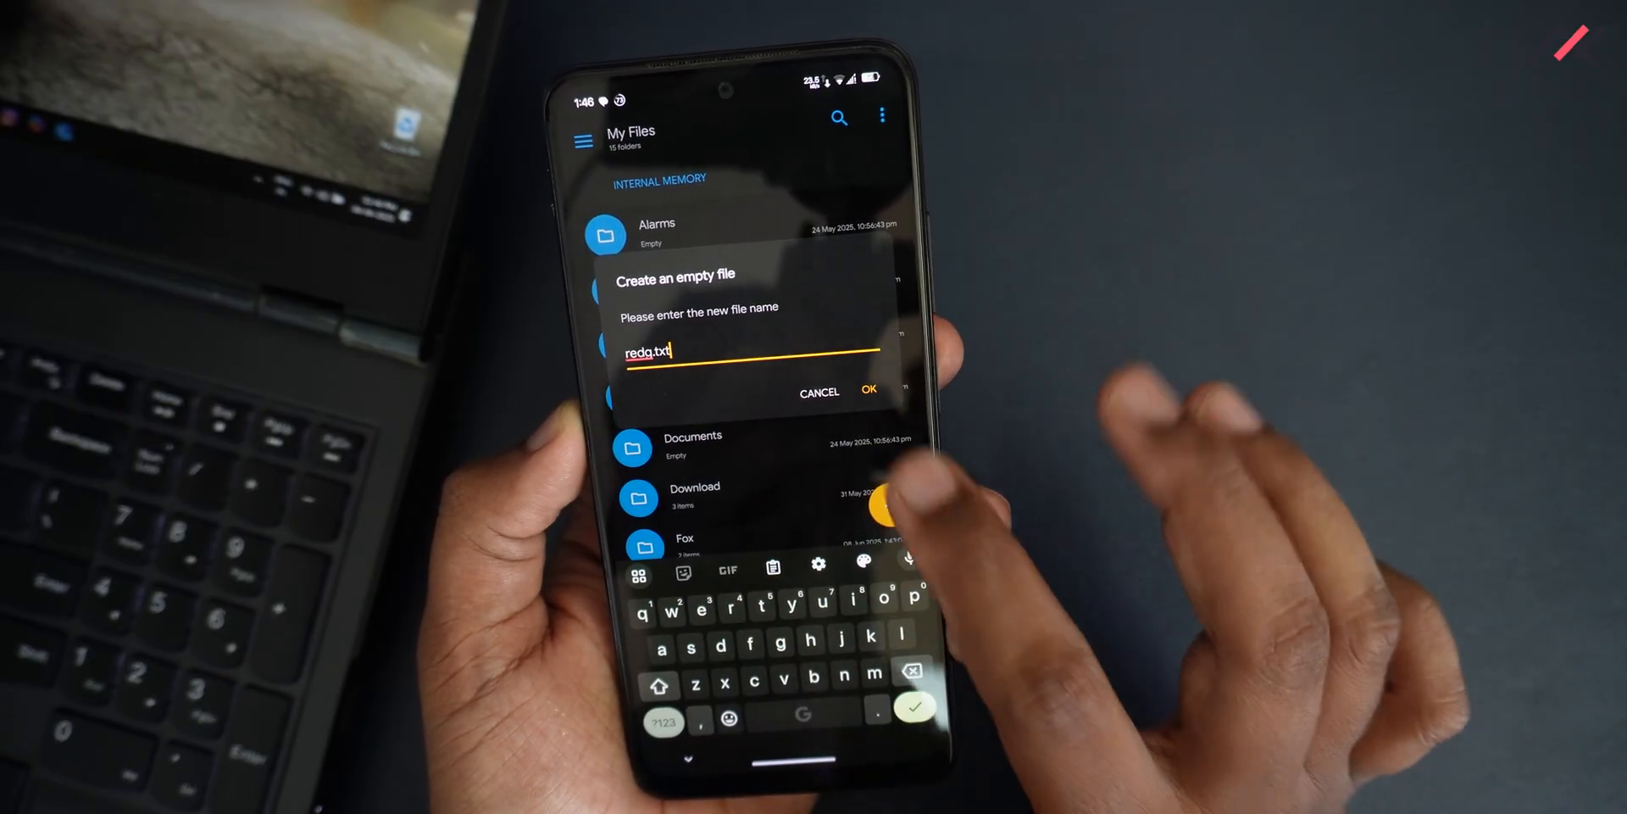
click(868, 389)
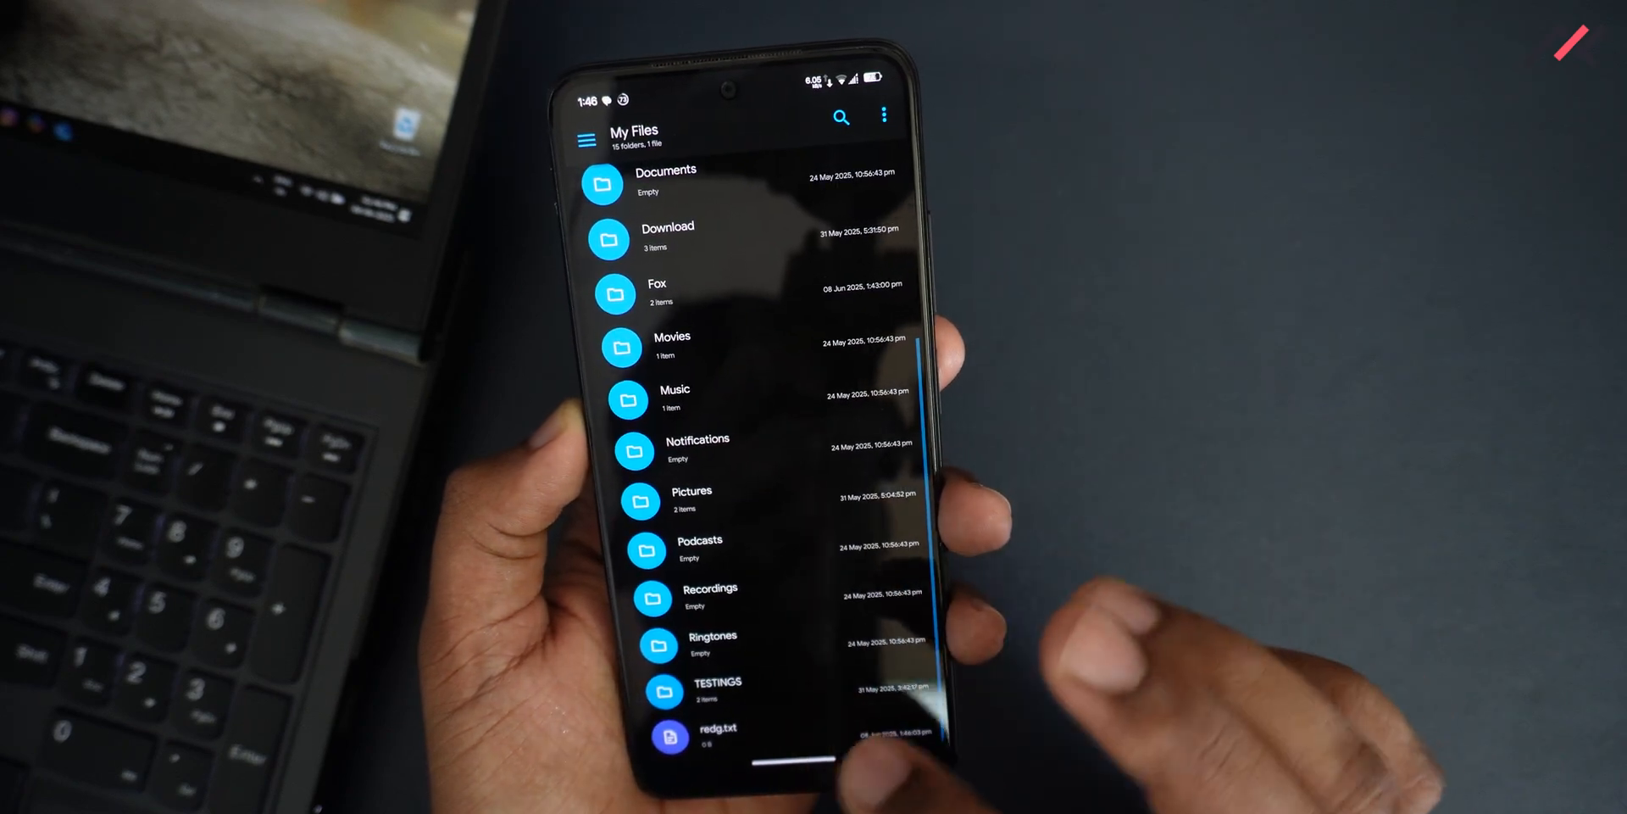
- Edit redg.txt in SE Text Editor with some test text, then return home
click(669, 734)
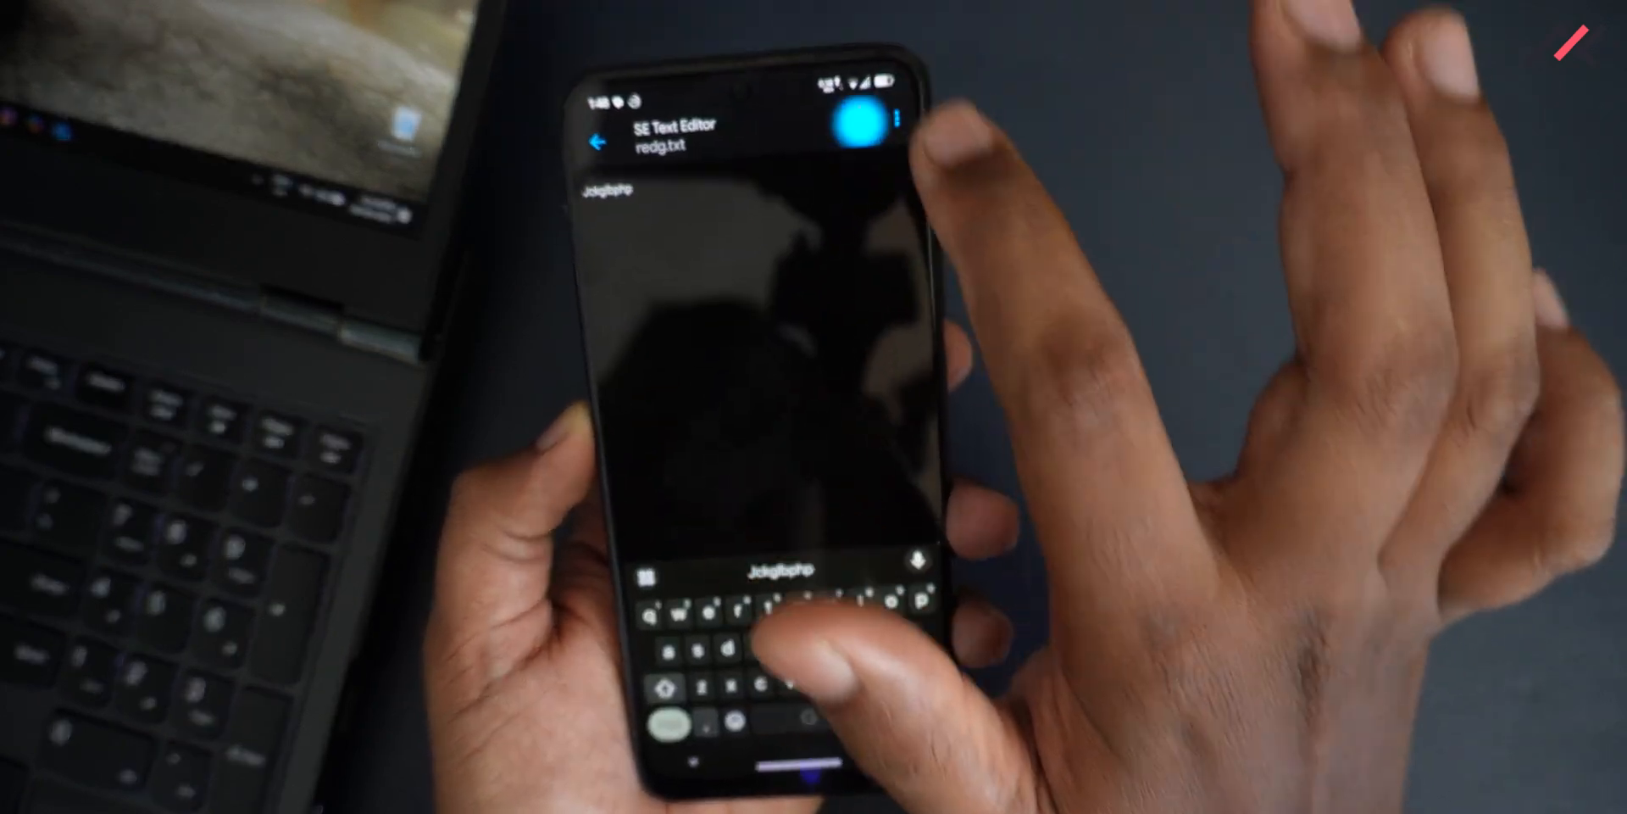
click(859, 122)
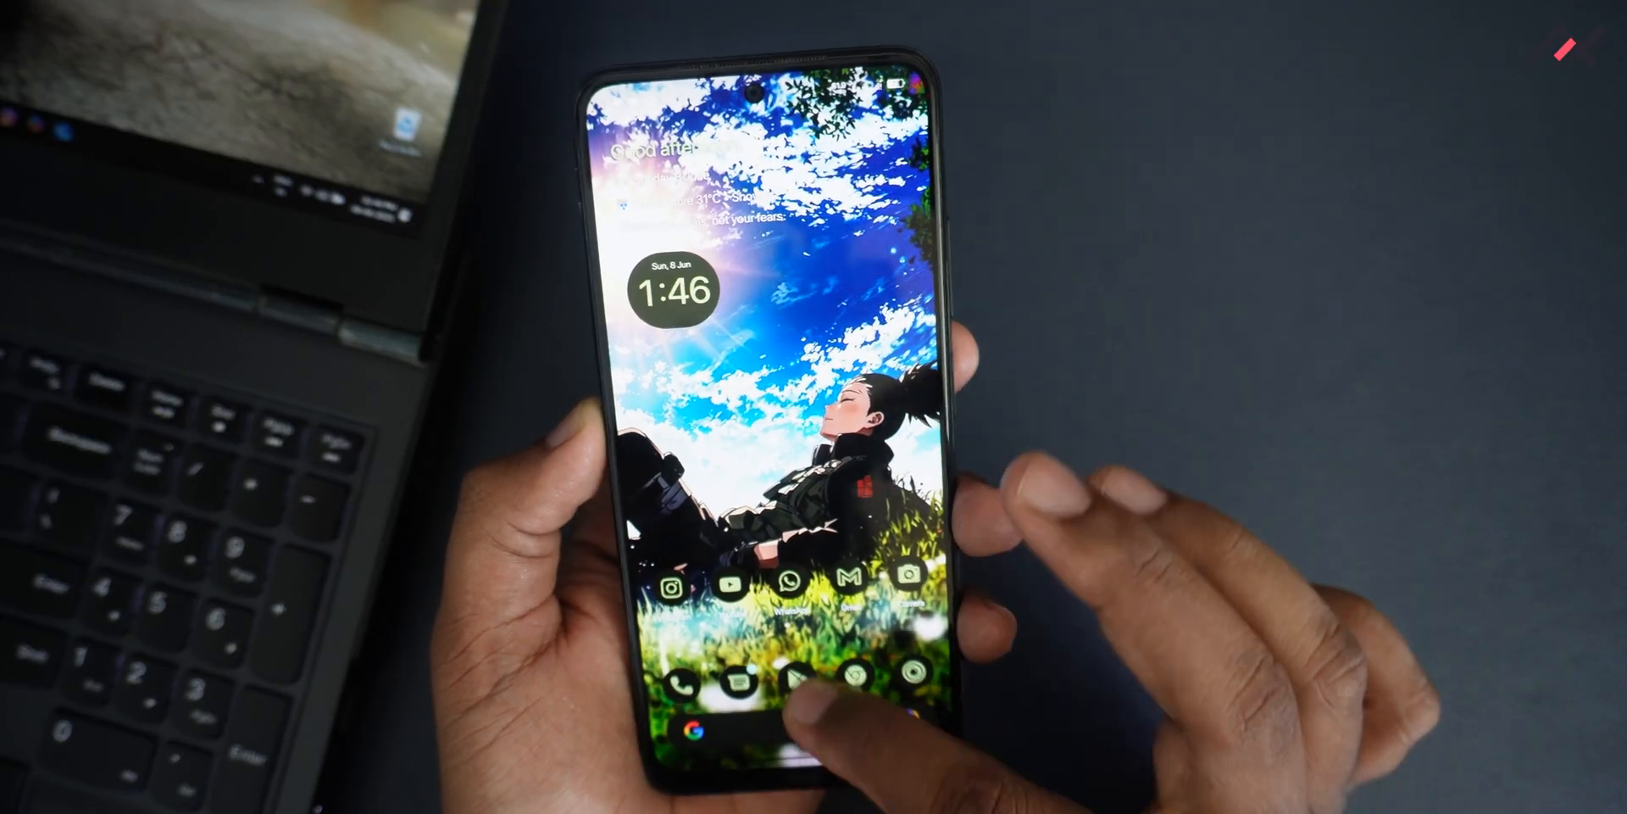
- Launch Instagram and scroll through the loaded feed
click(669, 589)
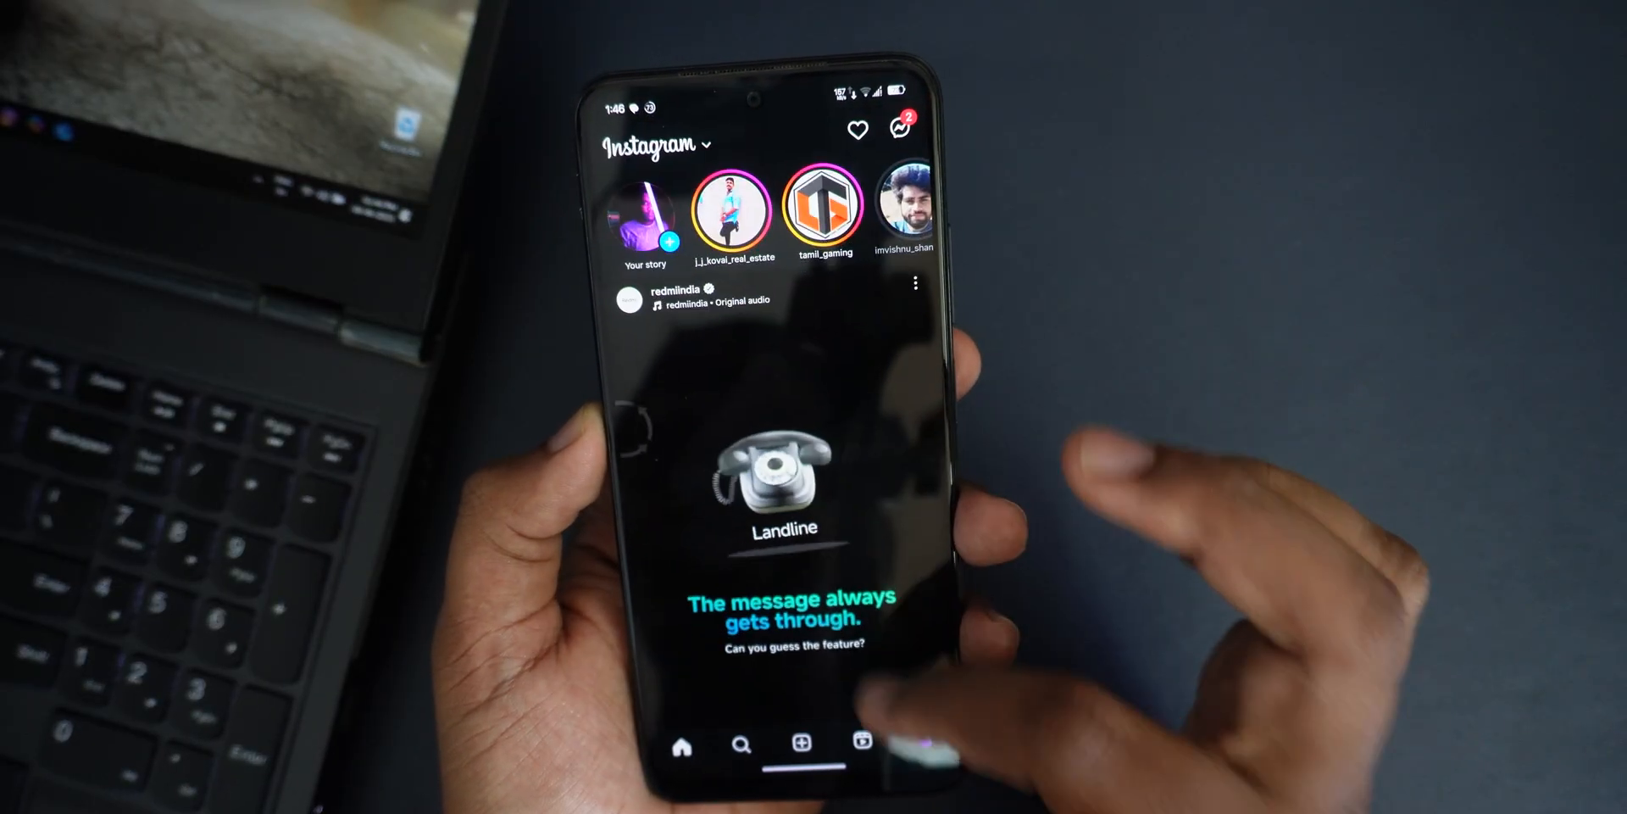
scroll(up, 3)
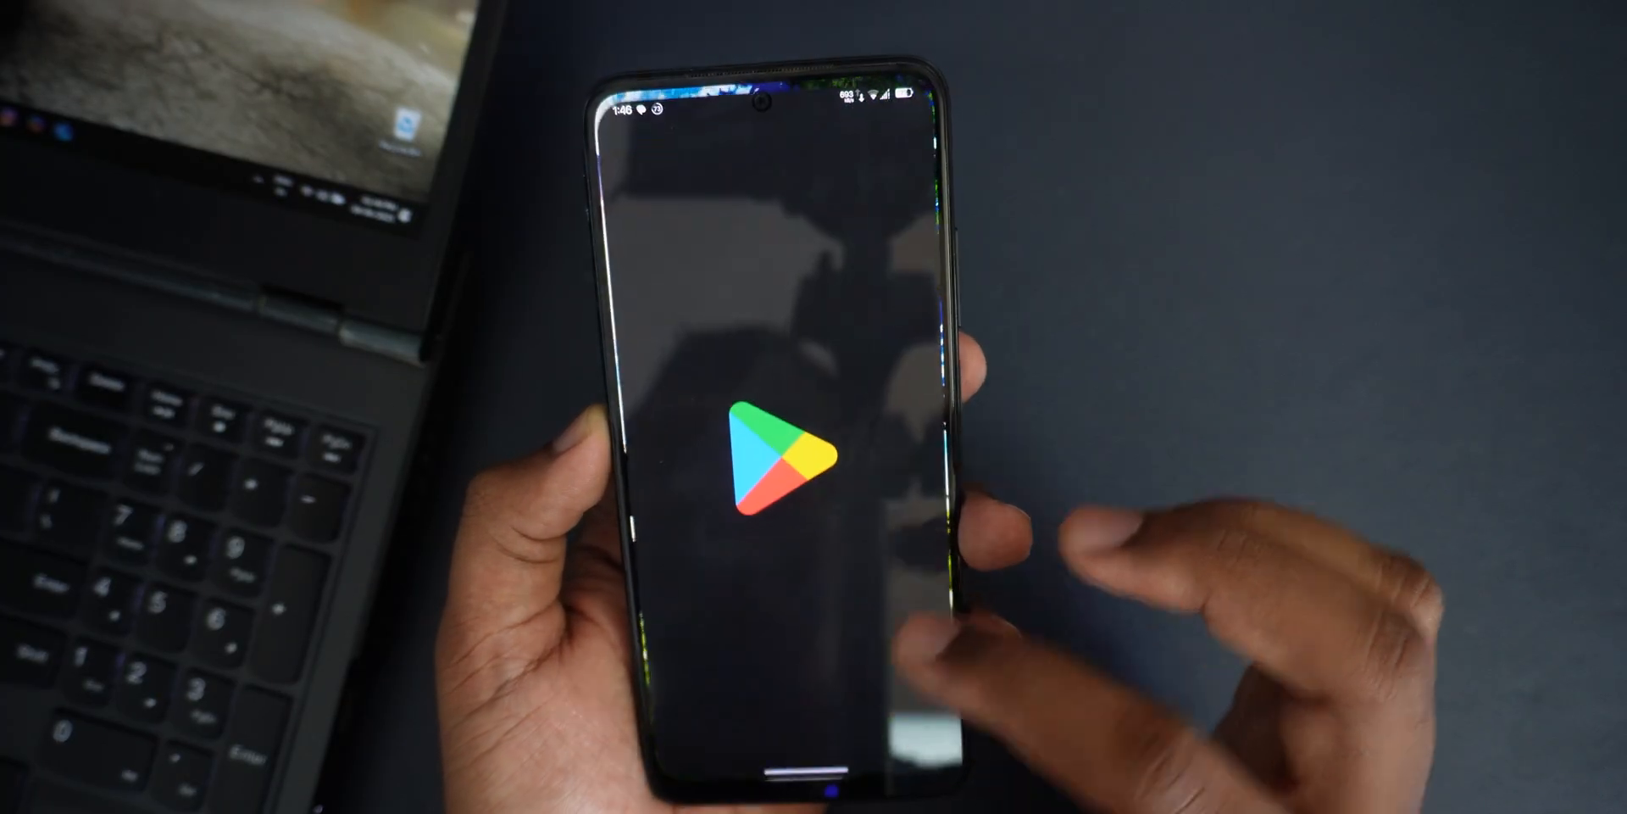
- Check the signed-in Google account menu in Play Store, then pull down Quick Settings
click(886, 132)
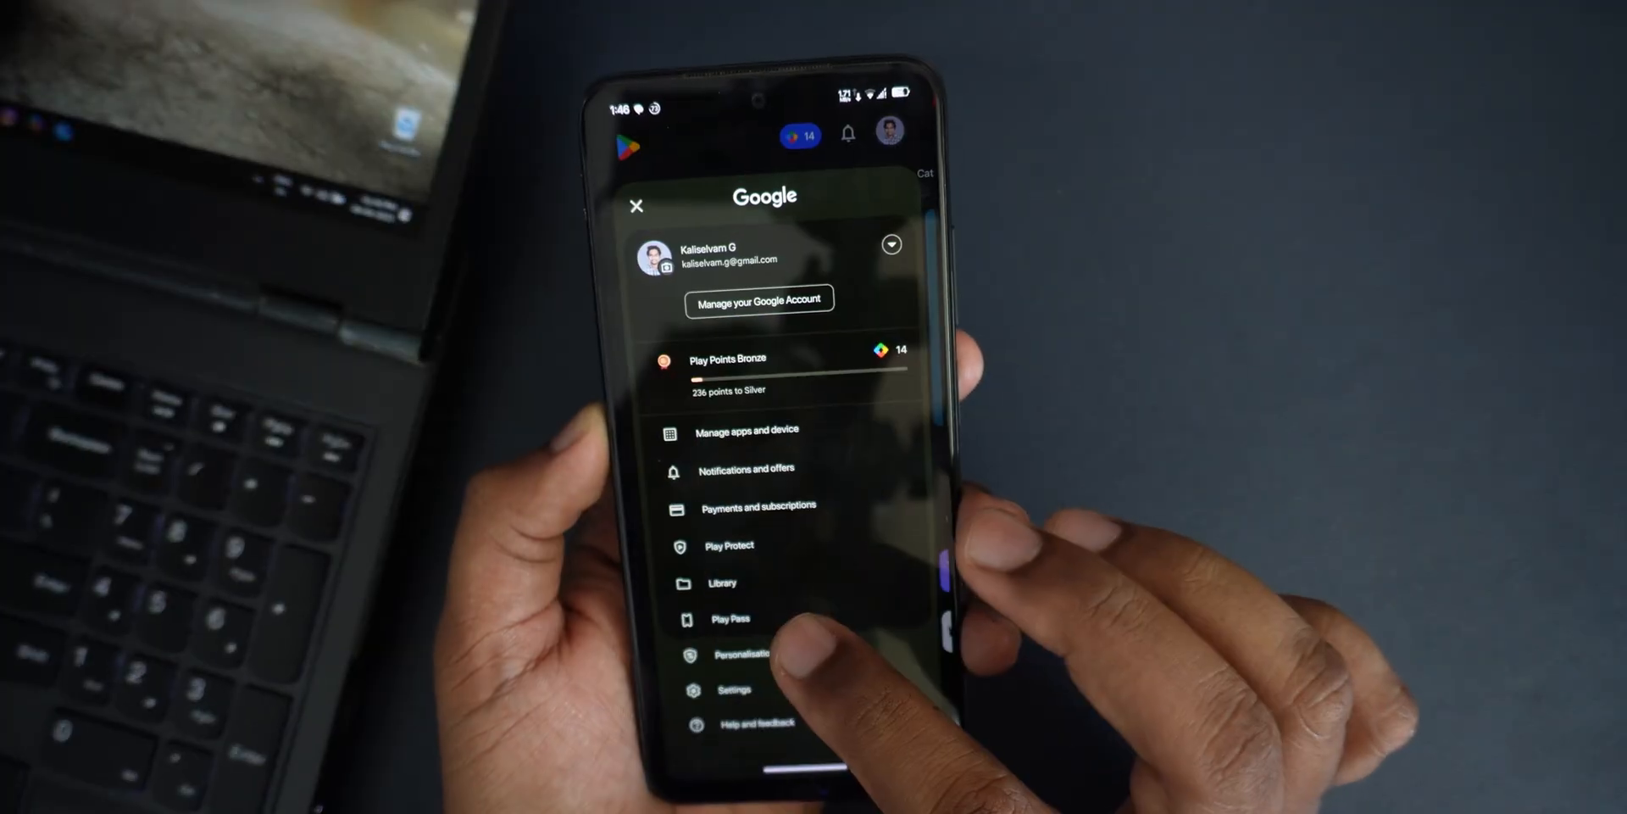
click(733, 690)
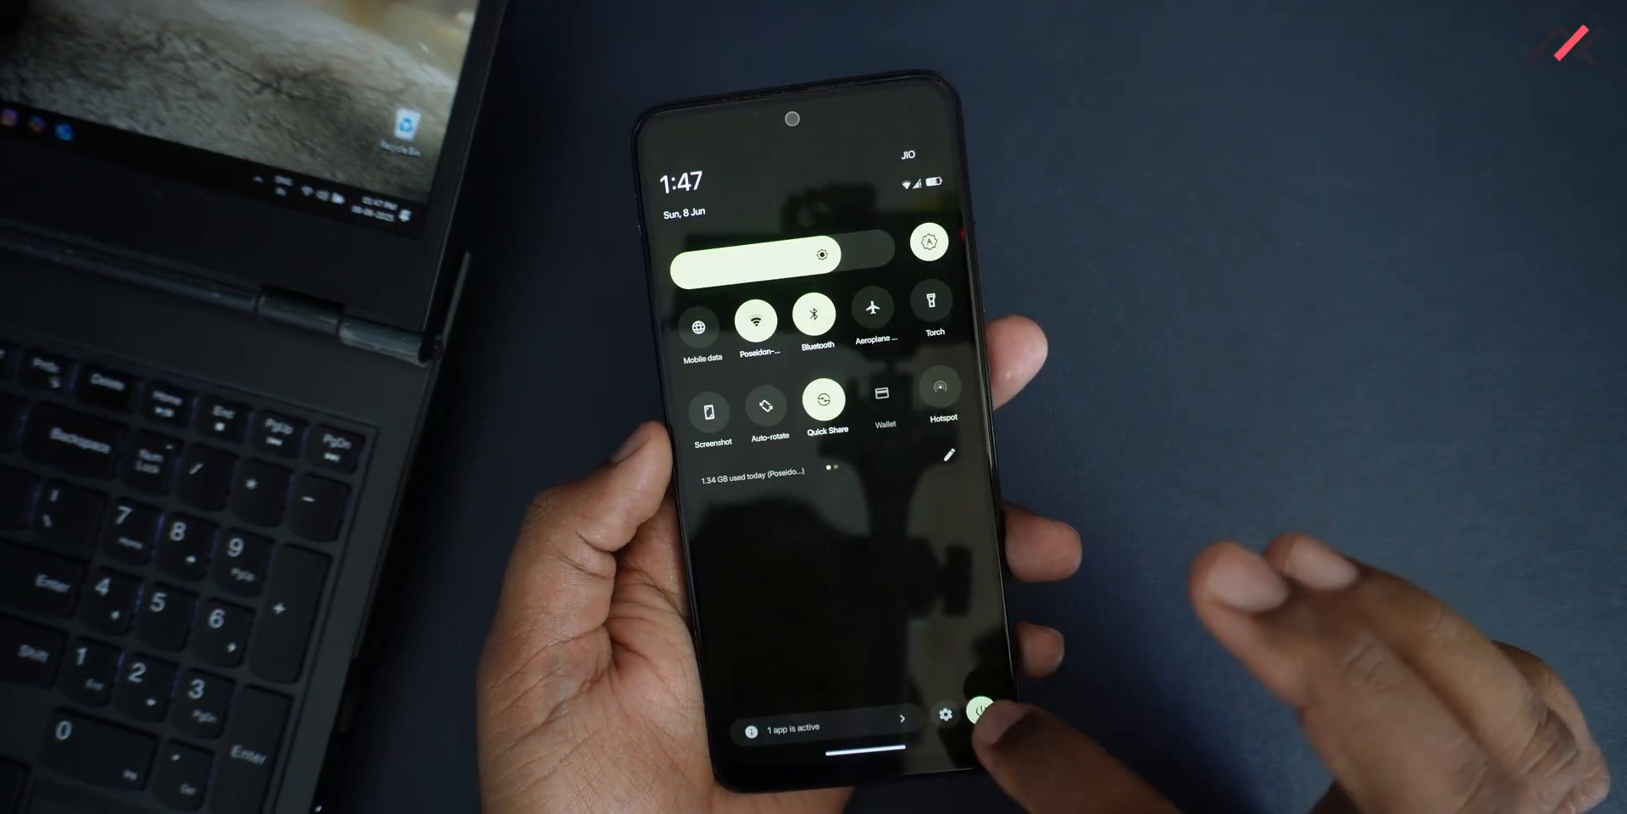
- Search Android Settings for 'update' and find no matching results
click(945, 714)
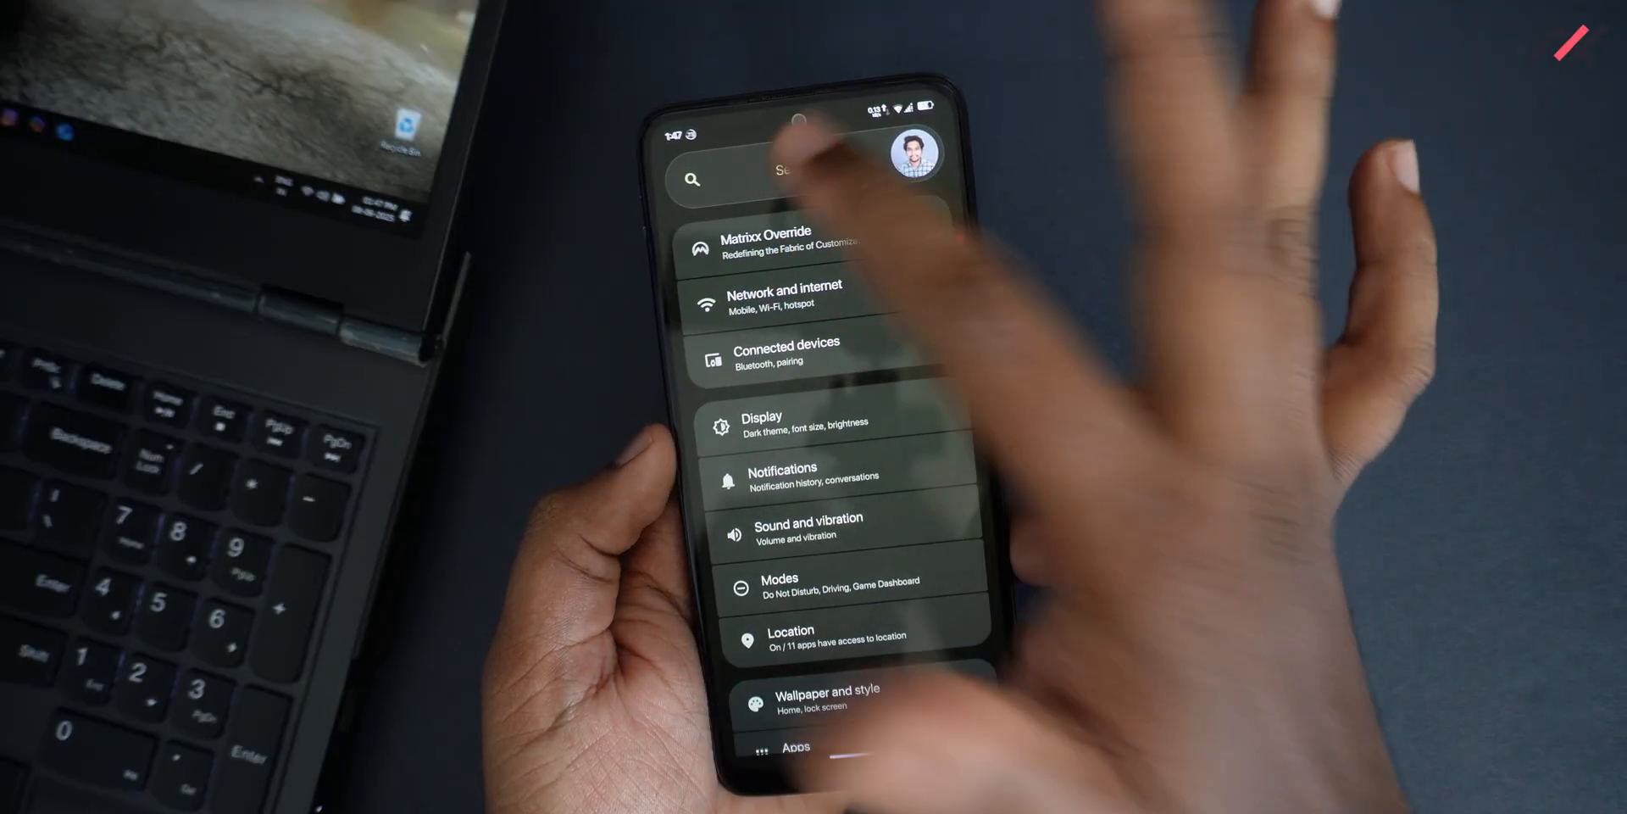
click(788, 178)
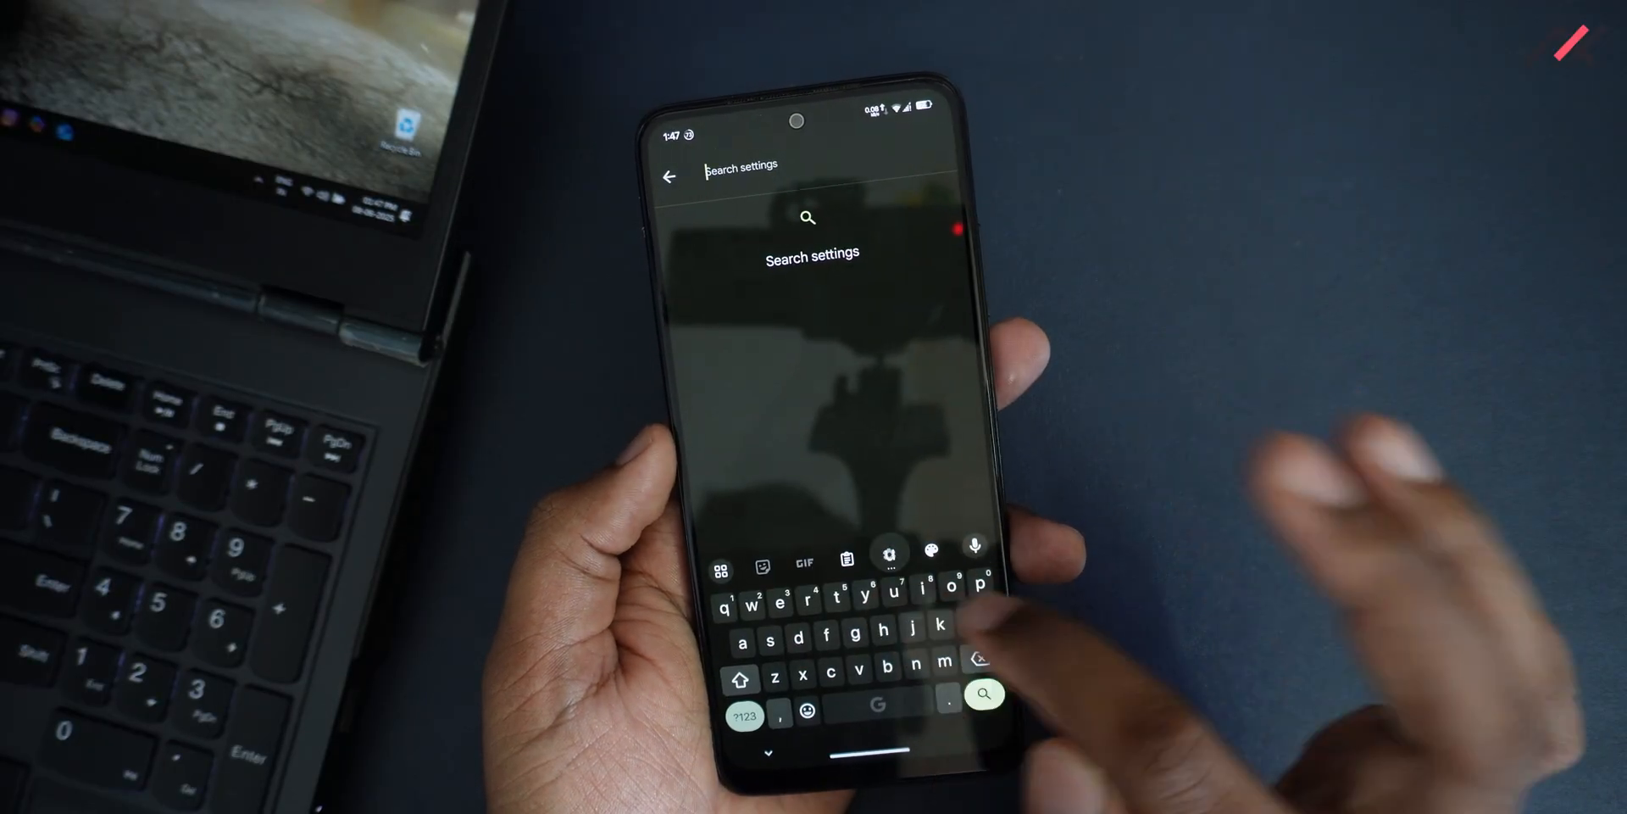
text(update)
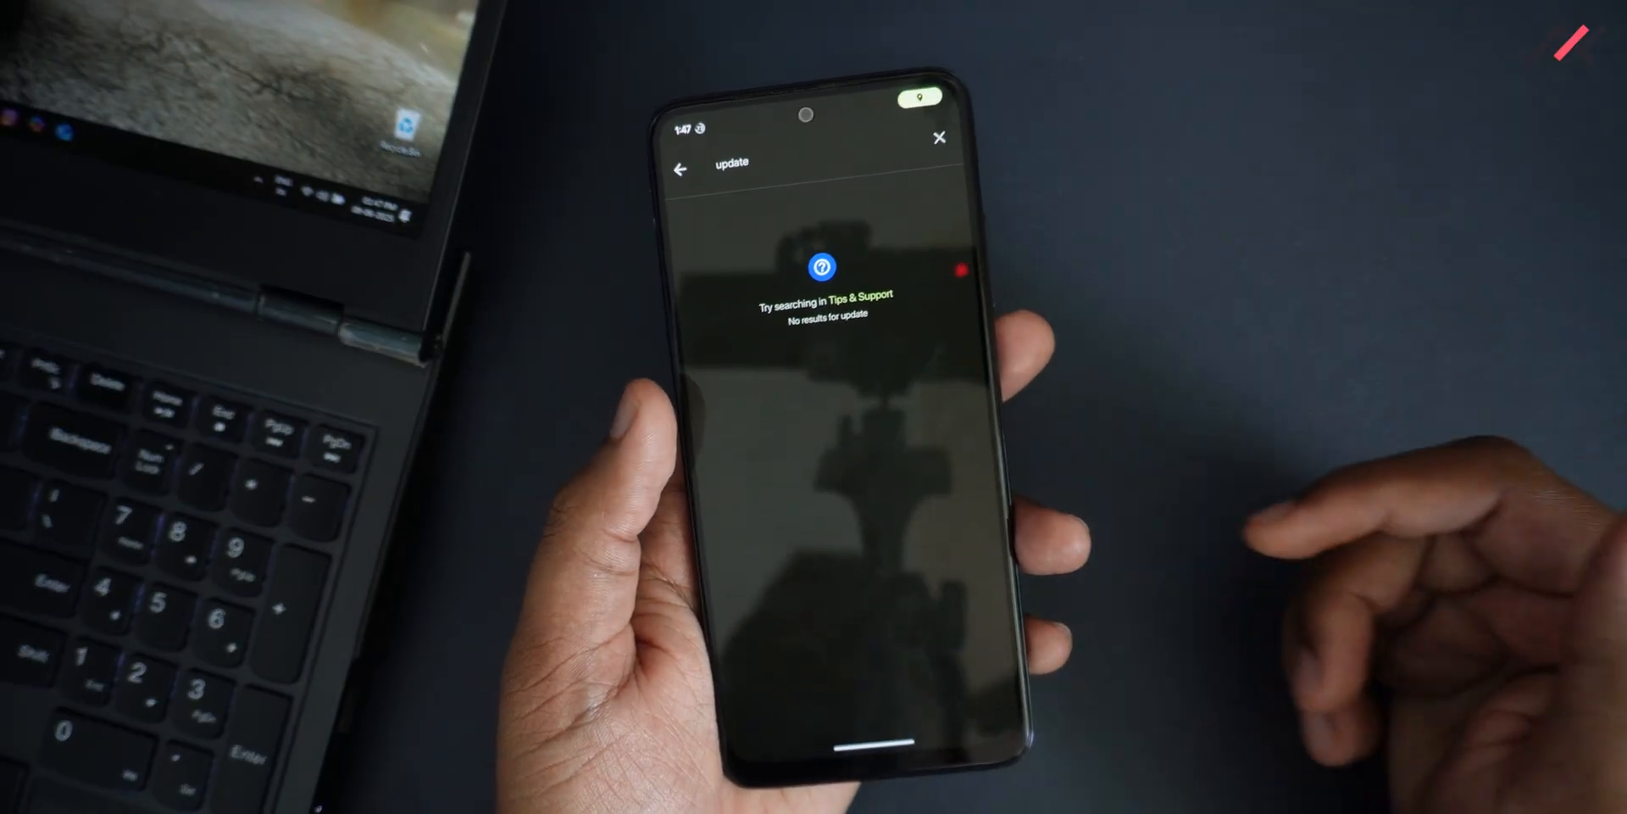